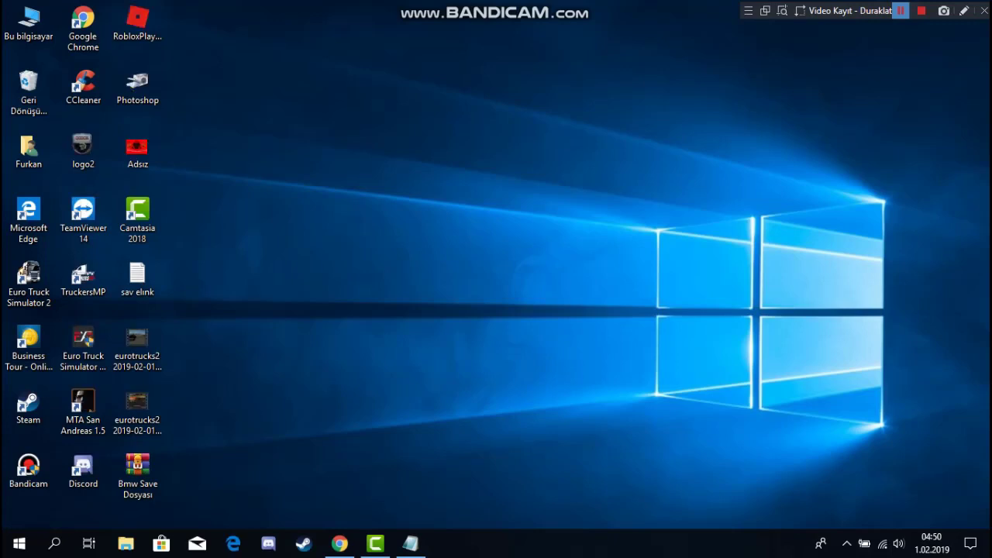
- Launch Google Chrome from its desktop shortcut to a new tab
{"action": "left_click", "coordinate": [900, 11]}
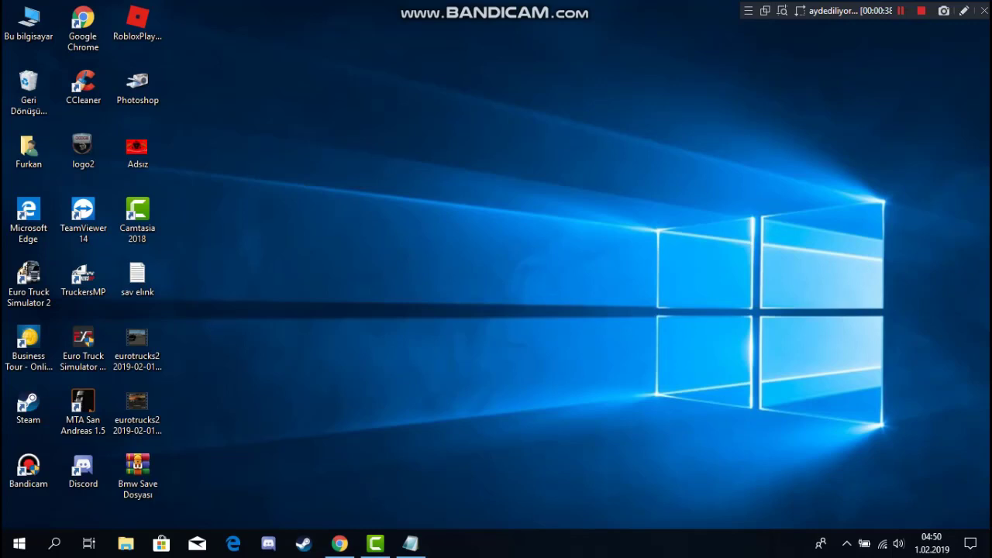
{"action": "left_click", "coordinate": [339, 542]}
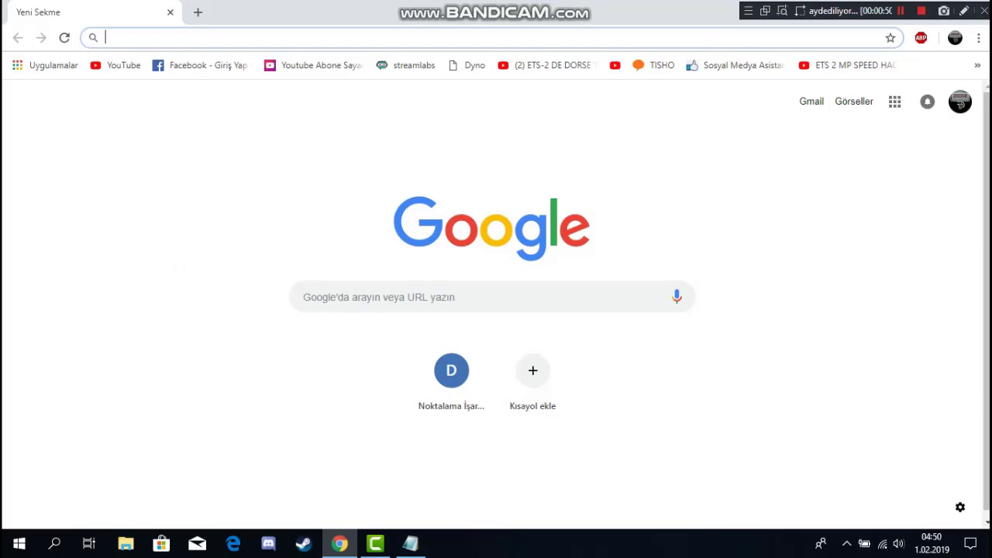
- Download Bmw_Save_Dosyasi.rar from its dosya.tc page, then close Chrome
{"action": "type", "text": "http://www.dosya.tc/server17/hii5im/Bmw_Save_Dosyasi.rar.html"}
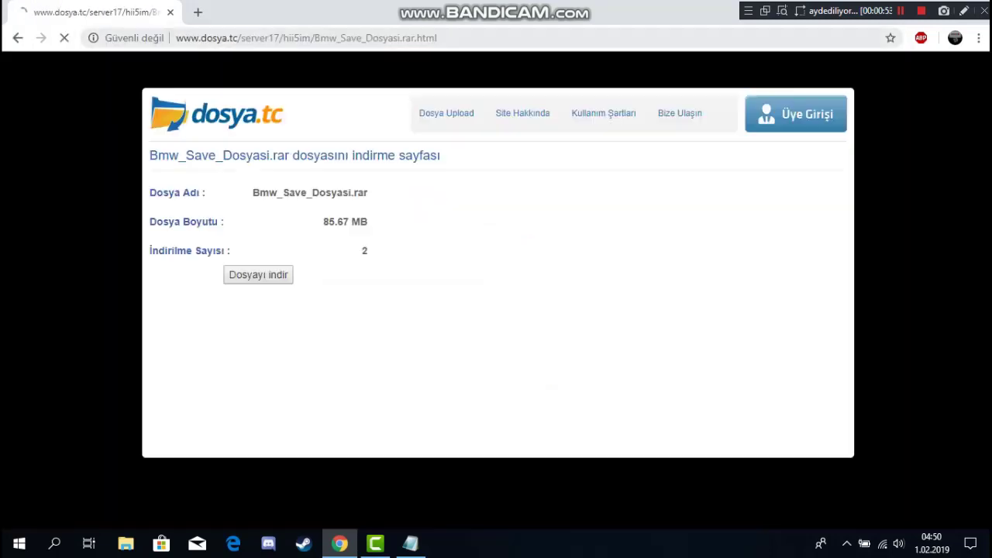
{"action": "left_click", "coordinate": [258, 275]}
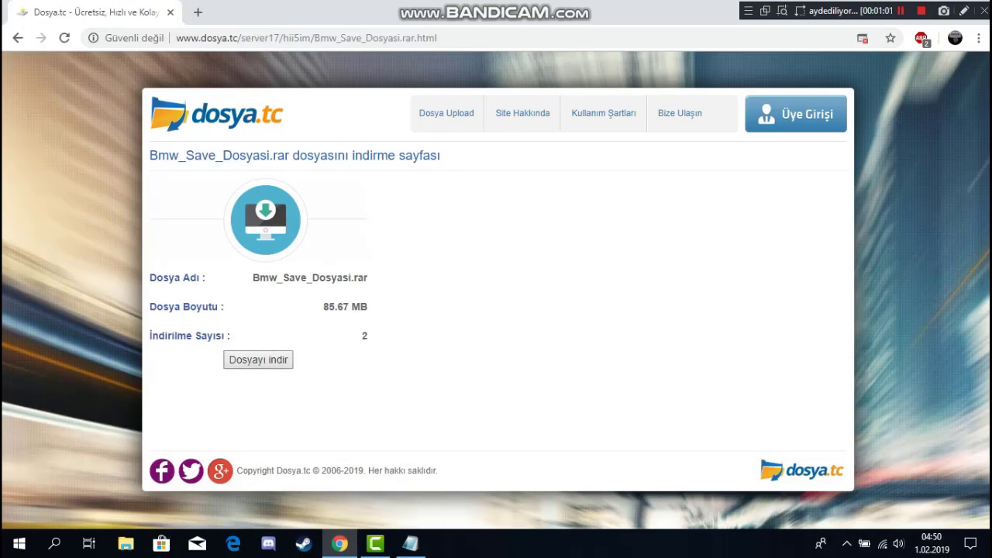
{"action": "left_click", "coordinate": [257, 359]}
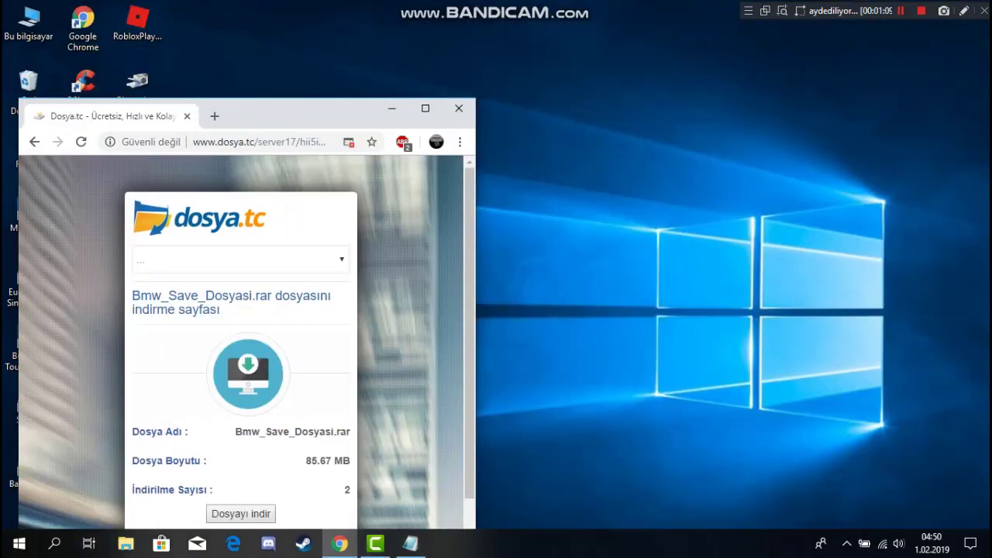
{"action": "left_click", "coordinate": [458, 108]}
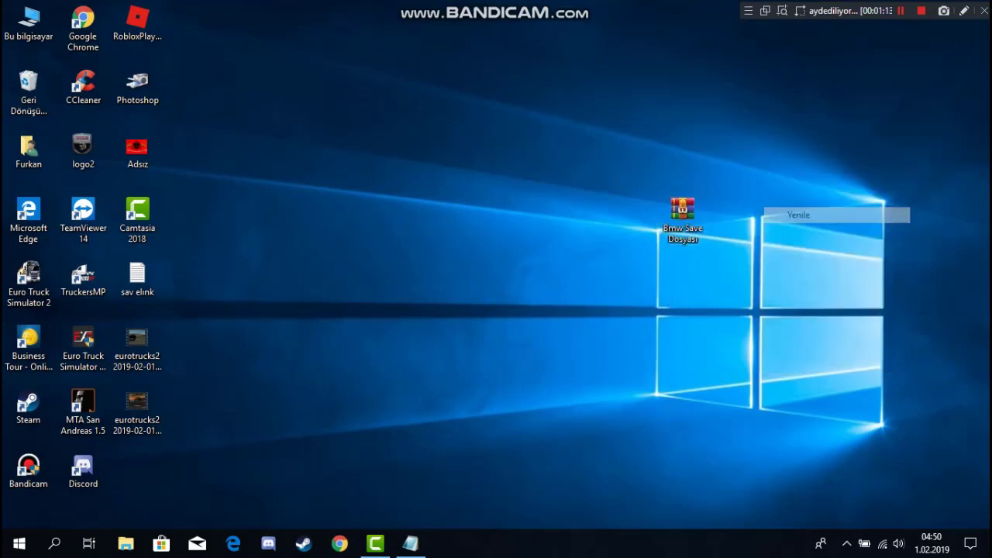
- Move the Bmw Save Dosyası archive icon to the upper right of the desktop
{"action": "left_click_drag", "start_coordinate": [682, 217], "coordinate": [465, 155]}
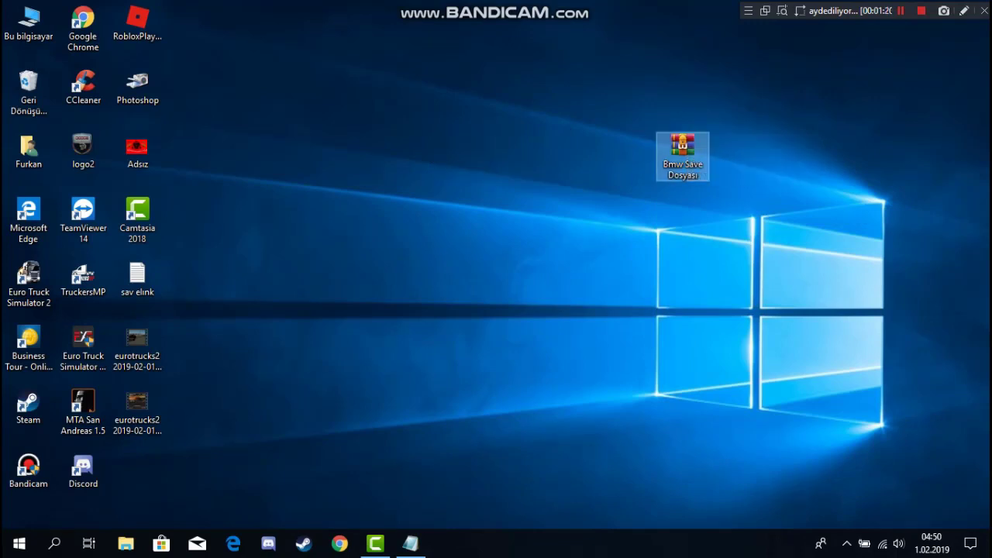
{"action": "left_click_drag", "start_coordinate": [682, 155], "coordinate": [791, 156]}
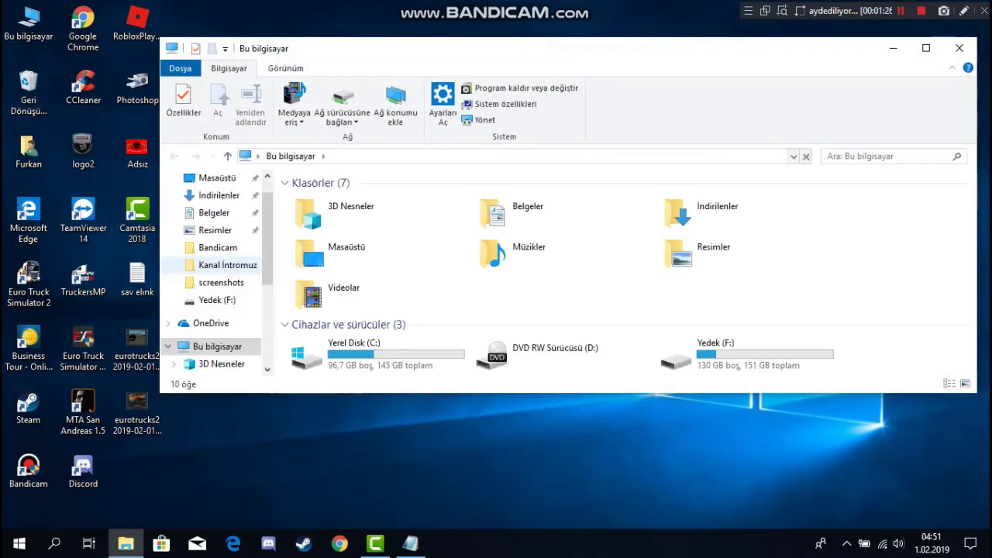
- Open Belgeler, snap the Explorer window left, and enter the Euro Truck Simulator 2 folder
{"action": "left_click", "coordinate": [527, 213]}
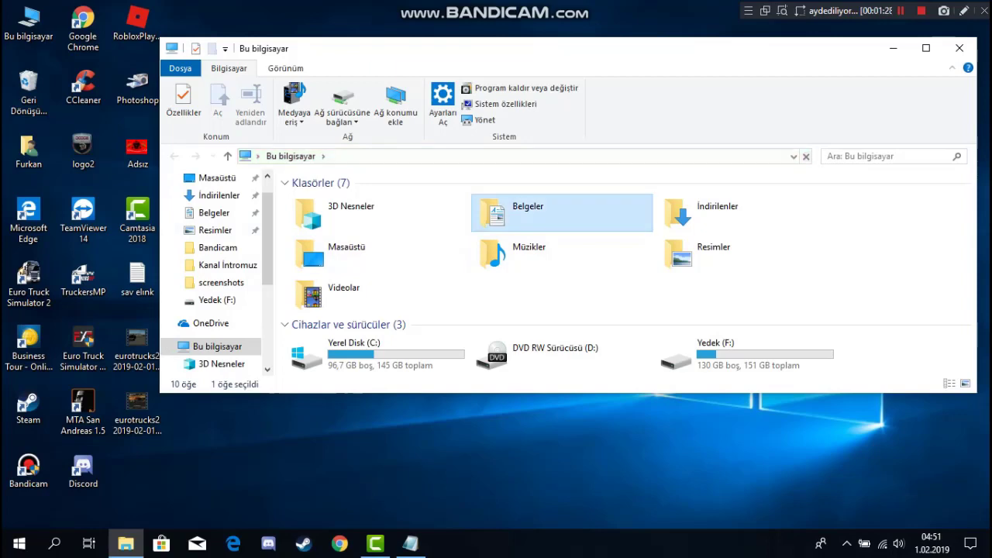
{"action": "double_click", "coordinate": [528, 206]}
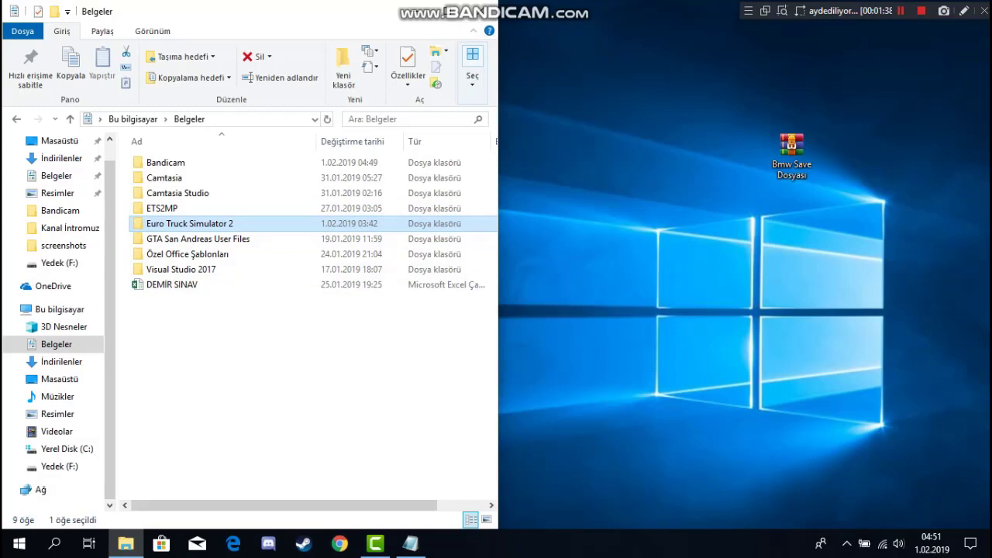
{"action": "mouse_move", "coordinate": [190, 223]}
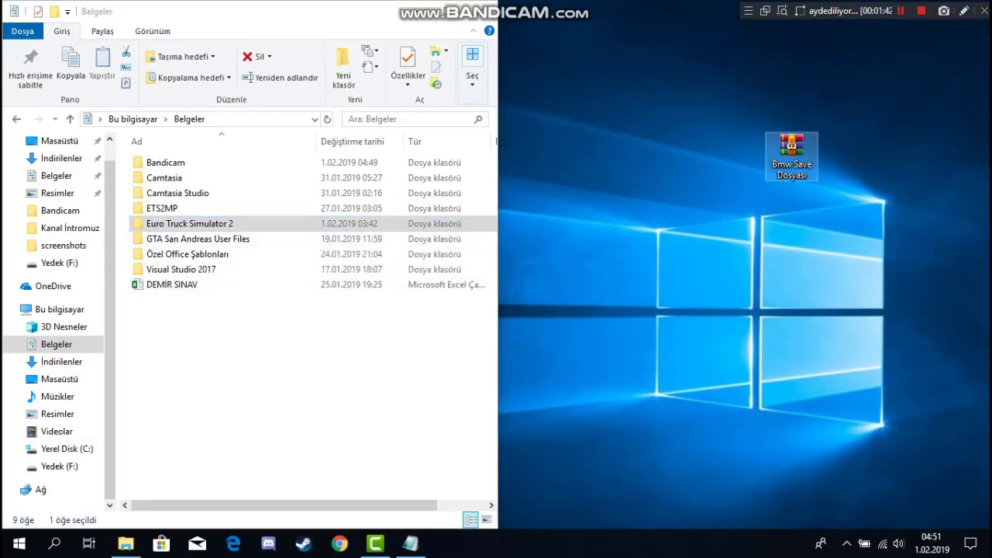
{"action": "double_click", "coordinate": [791, 152]}
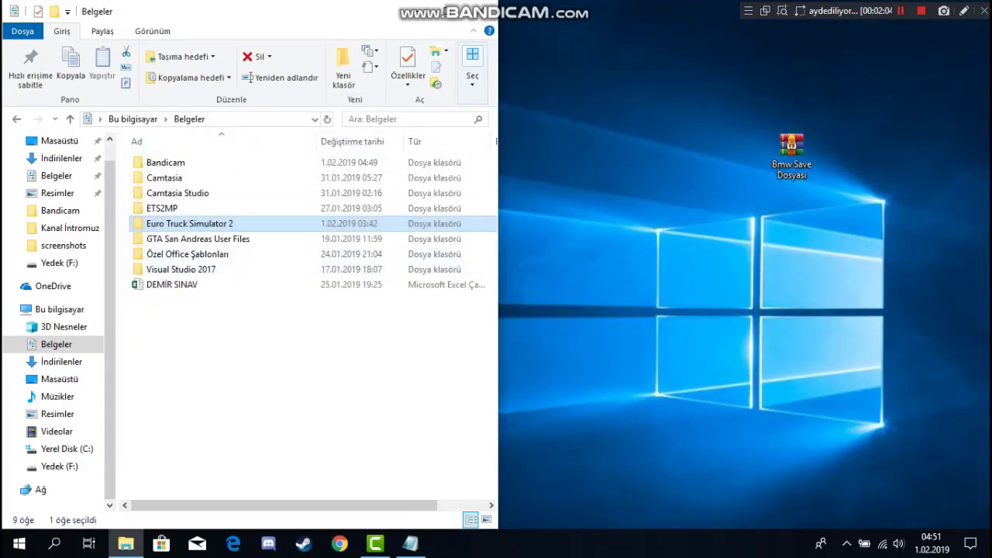
{"action": "double_click", "coordinate": [189, 224]}
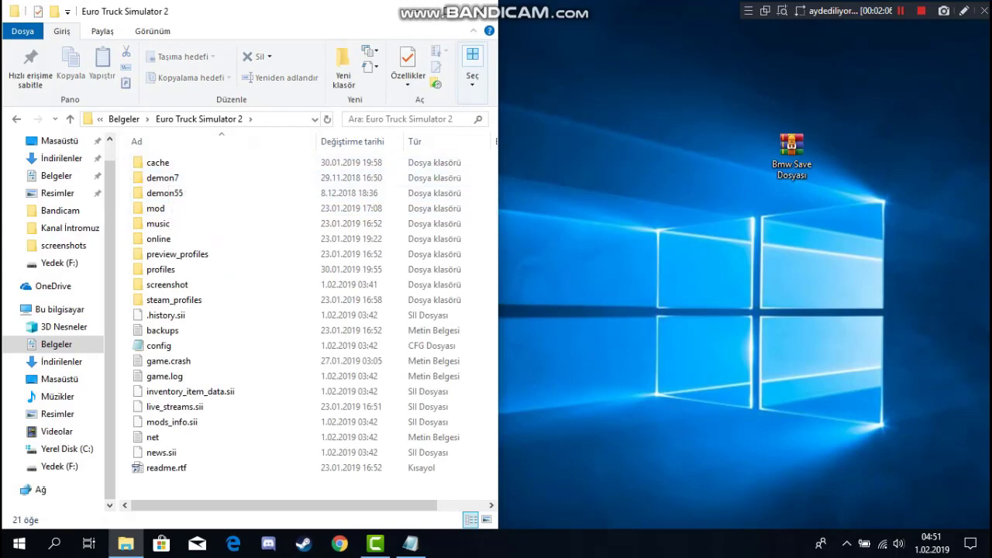
- Select an item in the Euro Truck Simulator 2 folder and open the Bmw Save Dosyası archive
{"action": "left_click", "coordinate": [164, 193]}
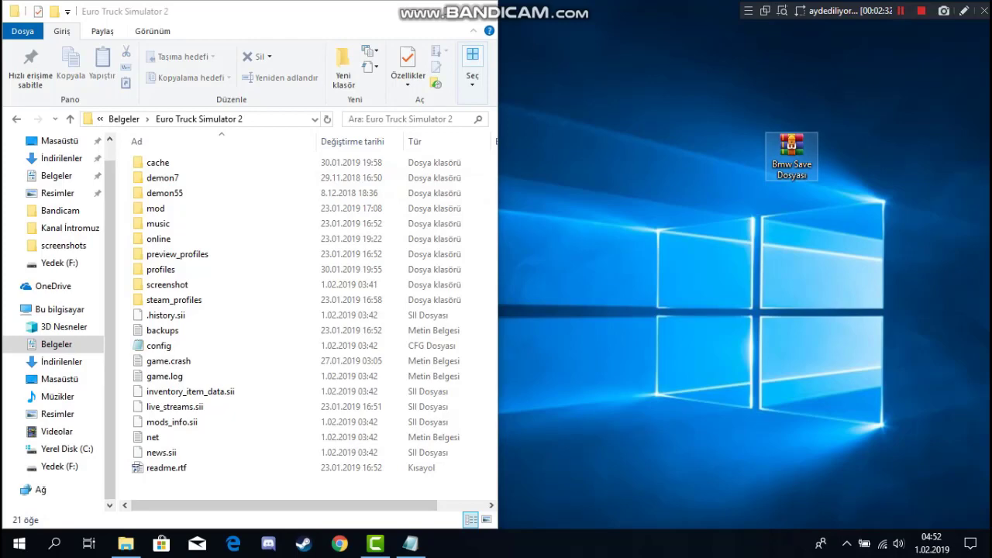
{"action": "double_click", "coordinate": [792, 155]}
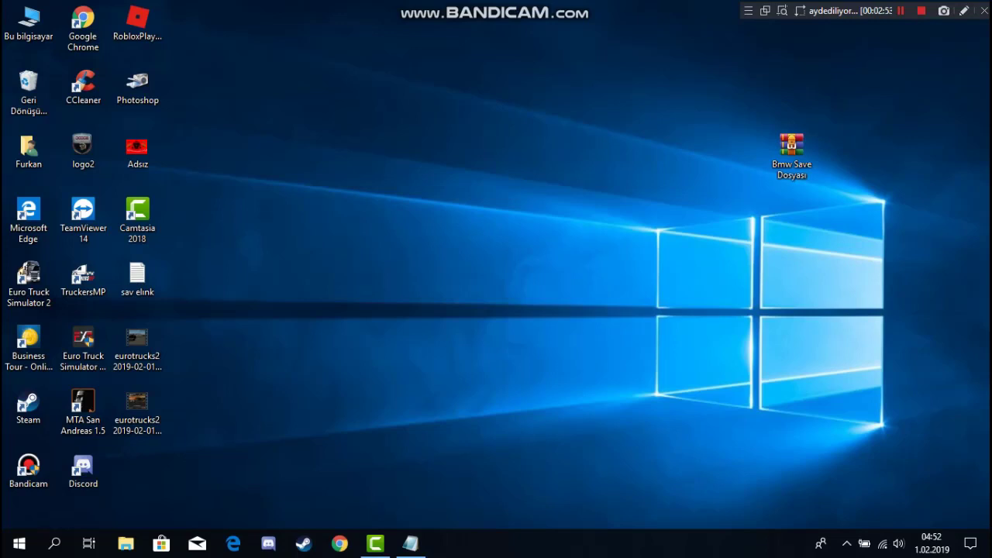
- Drag the Bmw Save Dosyası archive item, then dismiss the in-game trailer ownership tip
{"action": "left_click", "coordinate": [792, 155]}
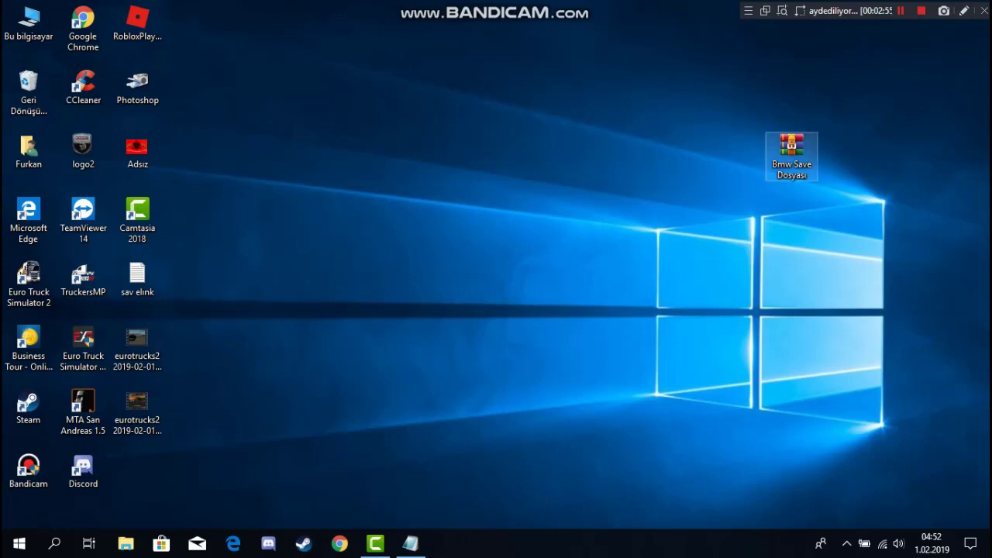
{"action": "left_click_drag", "start_coordinate": [792, 156], "coordinate": [191, 29]}
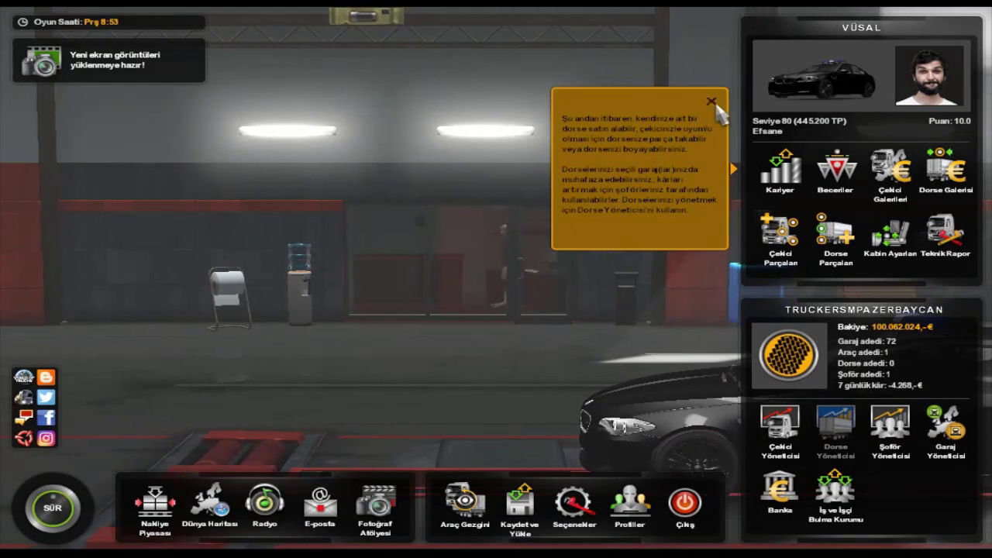
{"action": "left_click", "coordinate": [710, 101]}
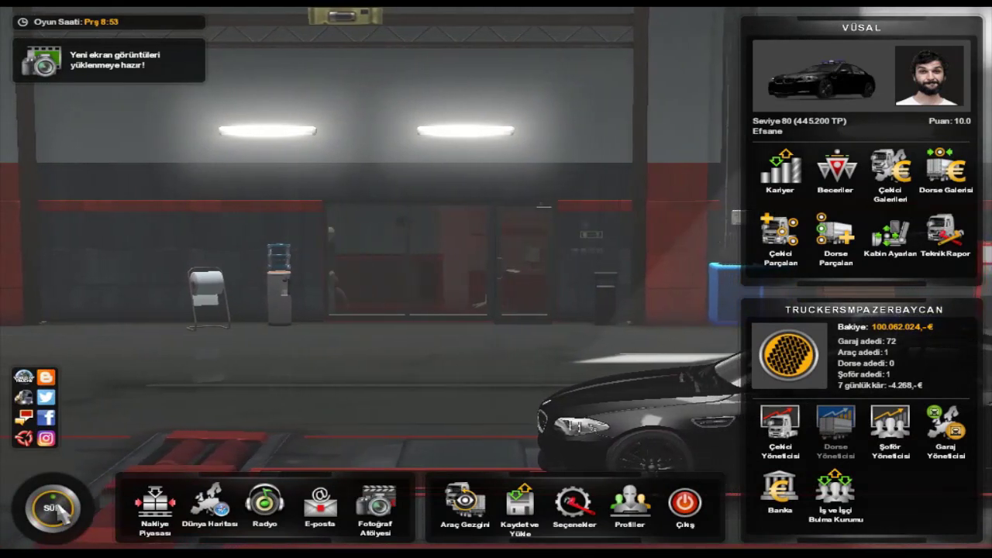